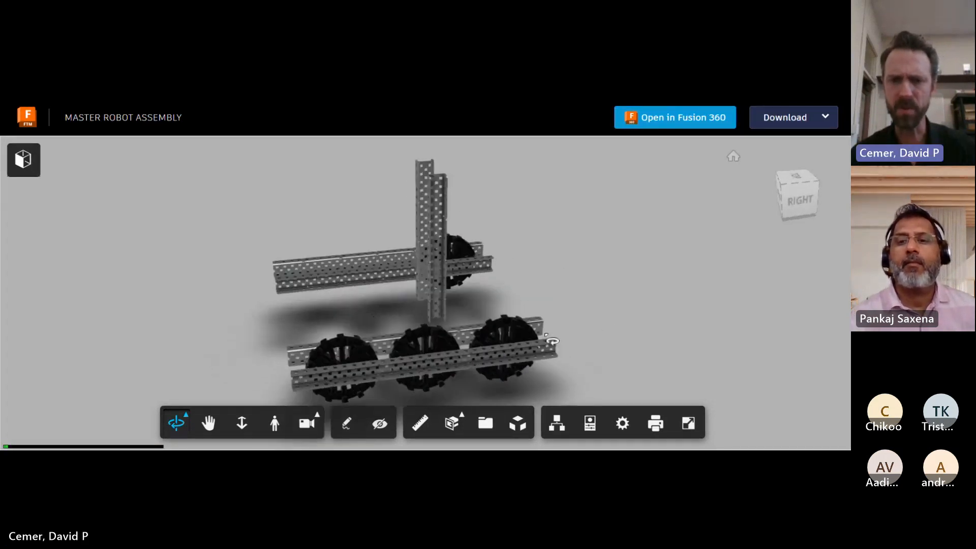
# - Orbit the master robot assembly to show its drive wheels, catapult gears and intake
pyautogui.moveTo(551, 341); pyautogui.dragTo(435, 330)
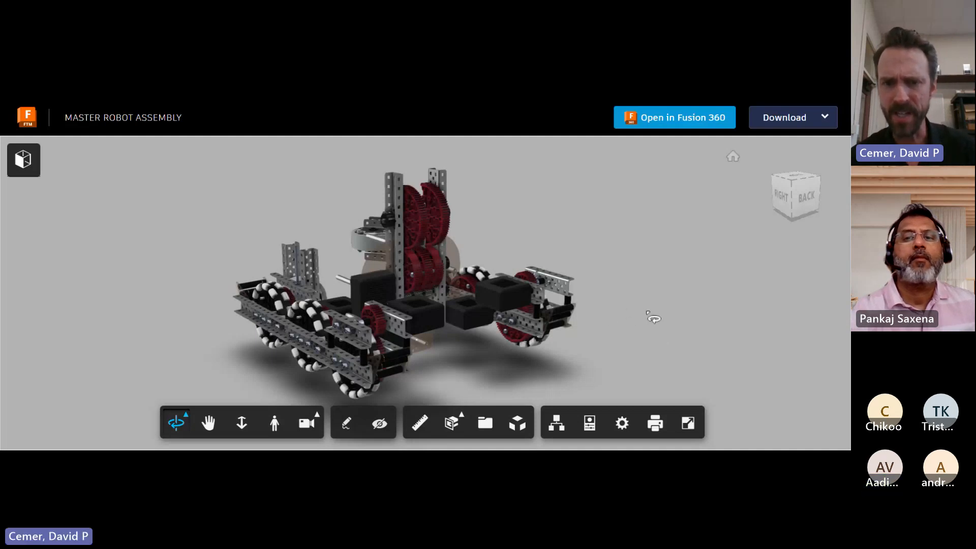
pyautogui.moveTo(520, 128)
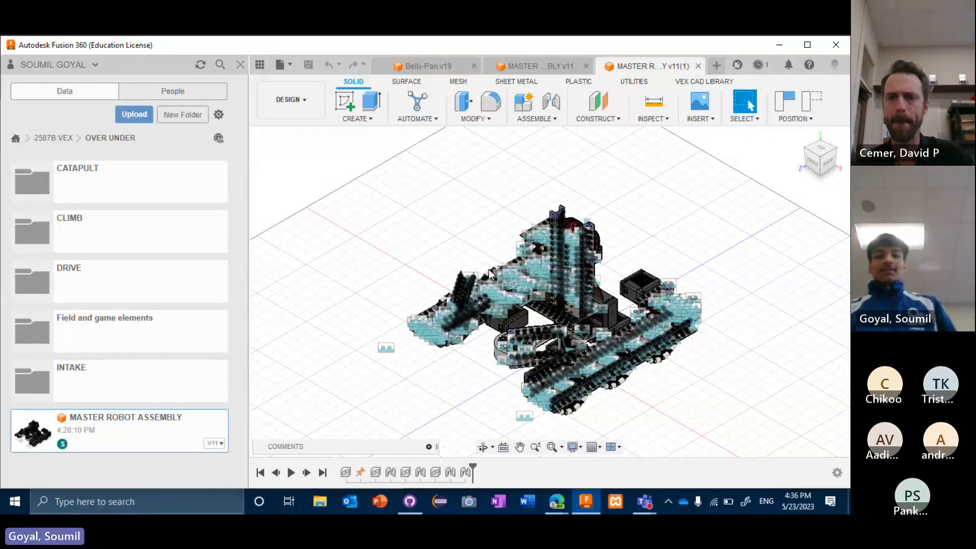
pyautogui.moveTo(552, 447)
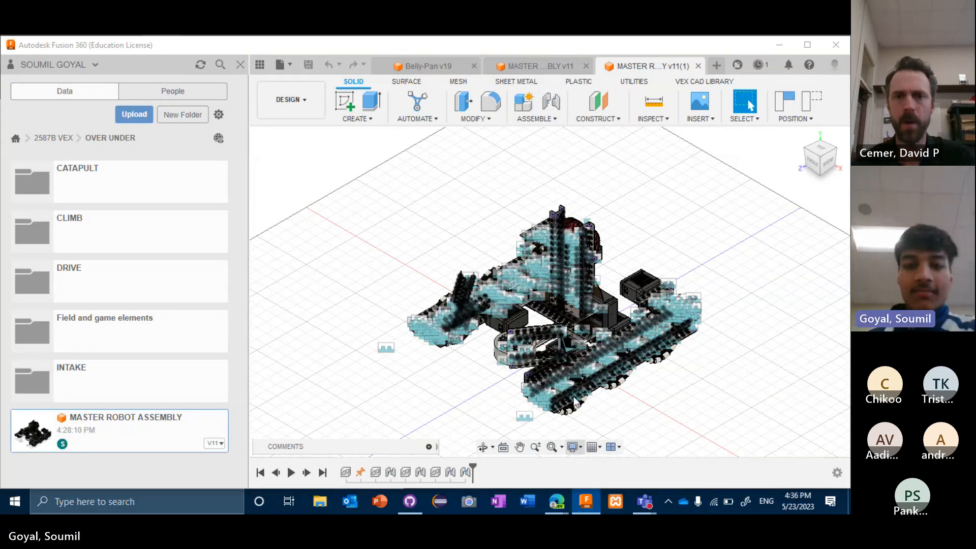
pyautogui.click(573, 446)
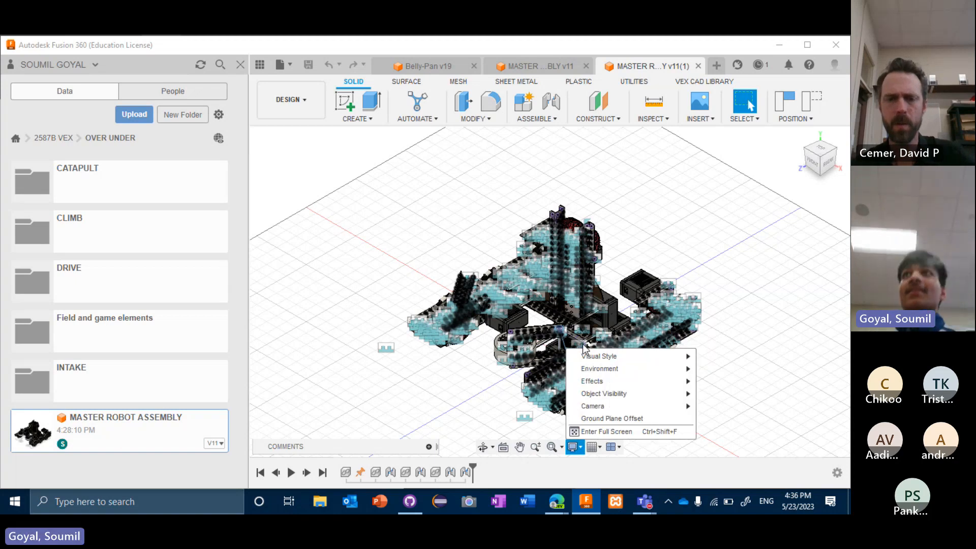
pyautogui.moveTo(590, 396)
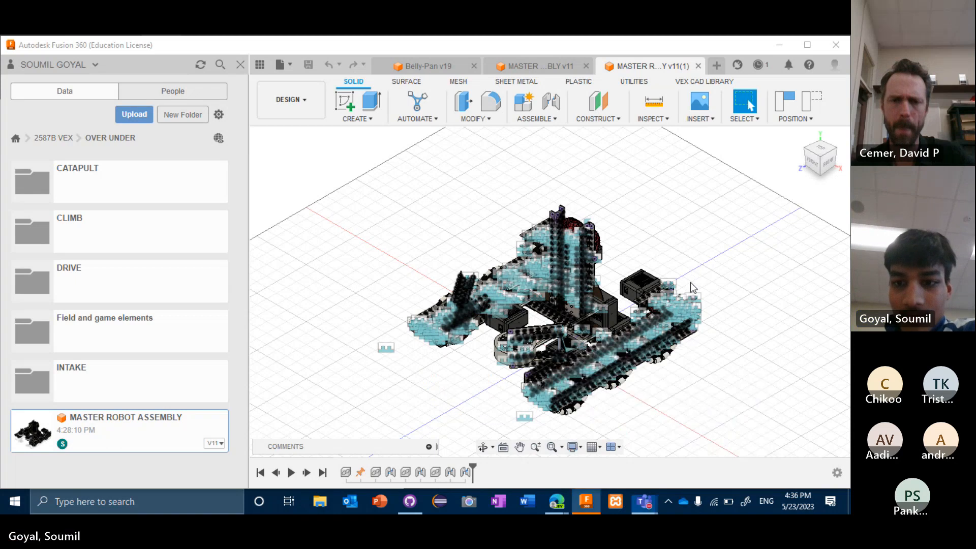
pyautogui.moveTo(572, 467)
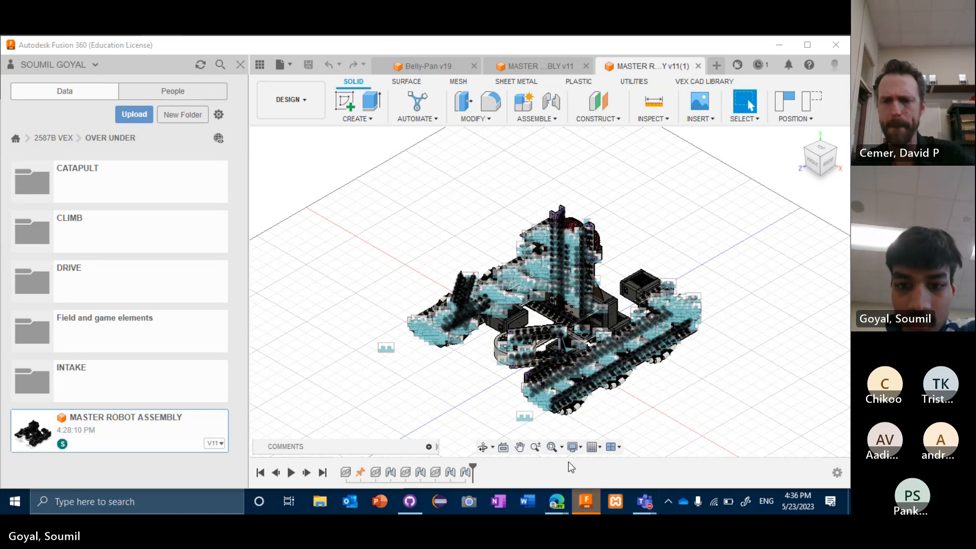
pyautogui.moveTo(572, 446)
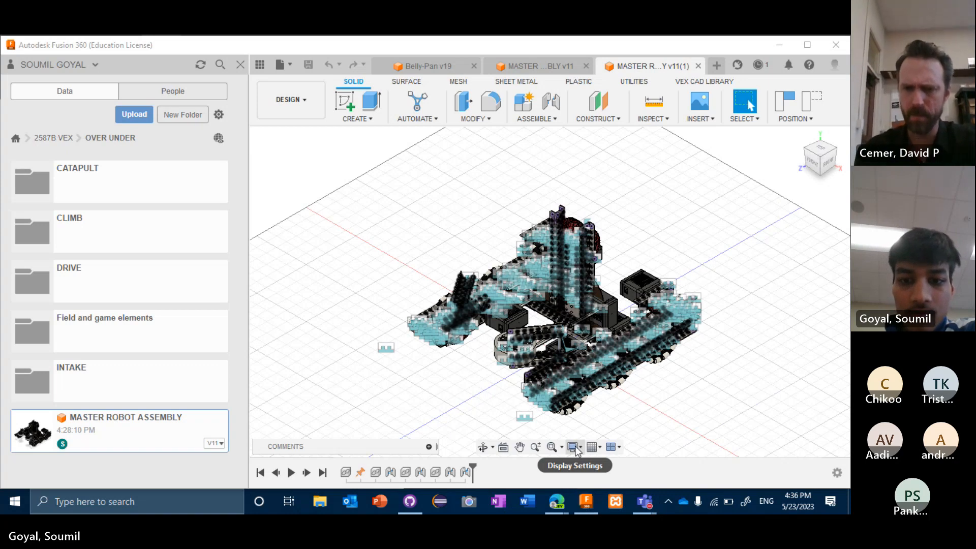
pyautogui.click(571, 447)
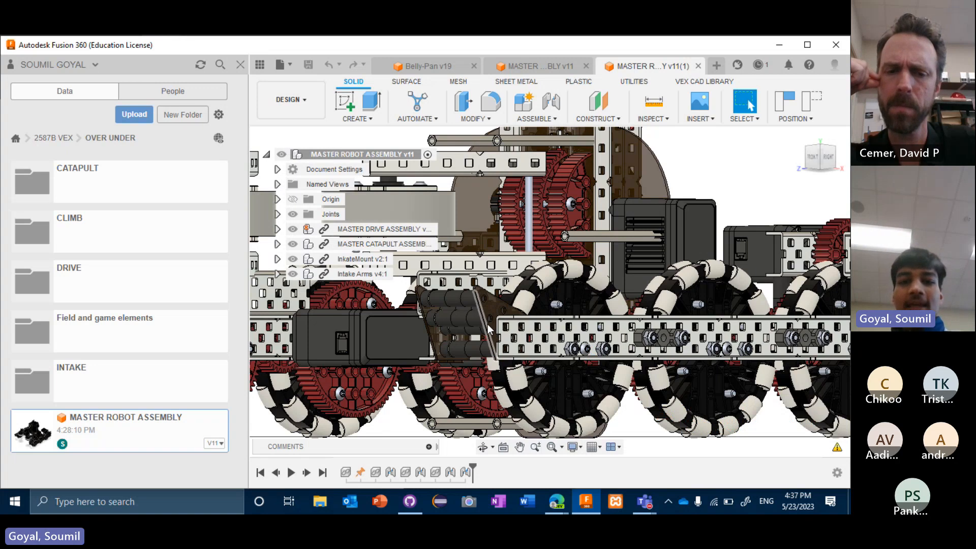
# - Select an intake plate edge and rotate toward a corner view of the gearbox and motors
pyautogui.click(483, 314)
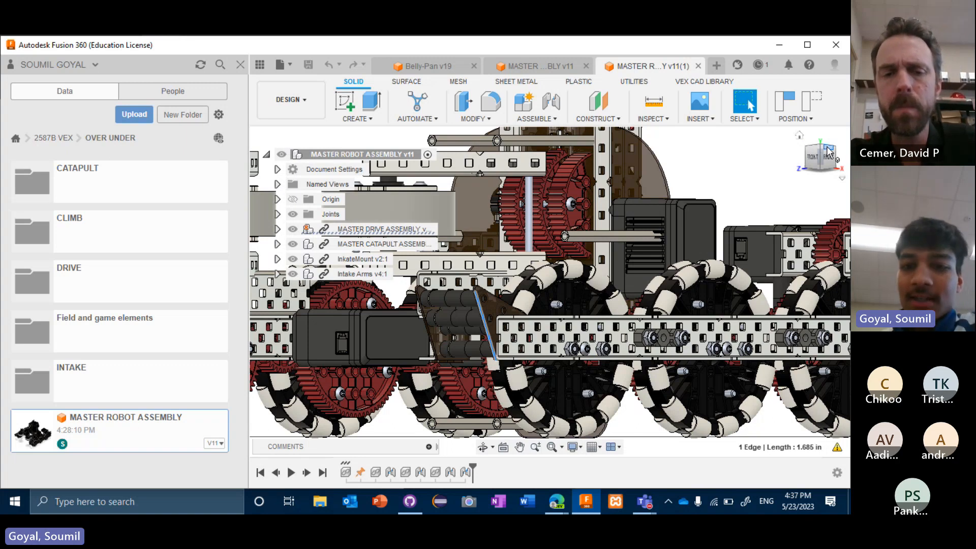
pyautogui.click(830, 156)
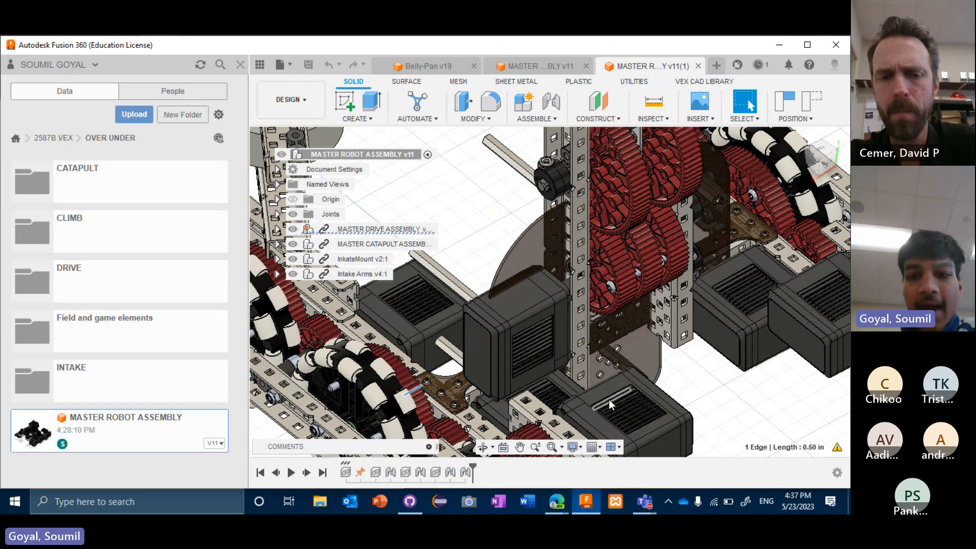
pyautogui.moveTo(649, 418)
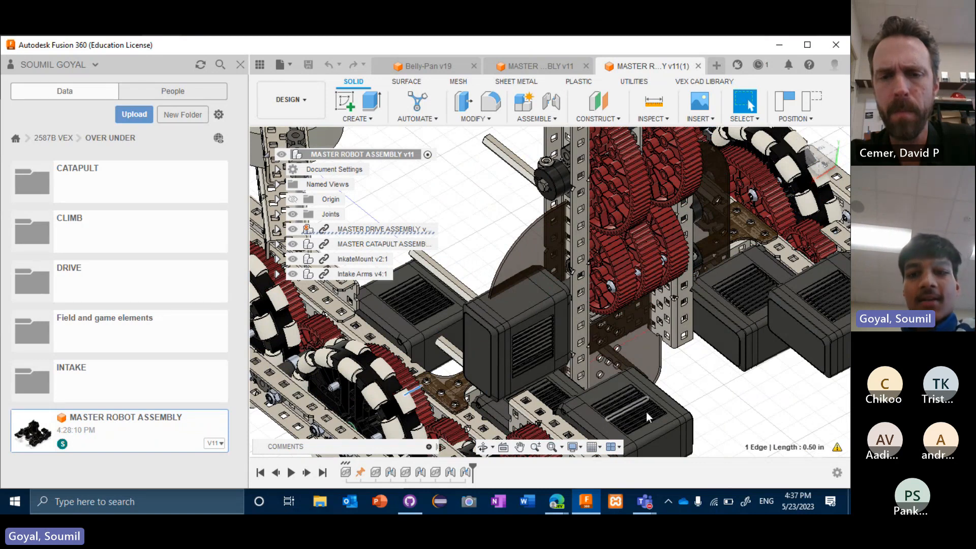
pyautogui.click(648, 418)
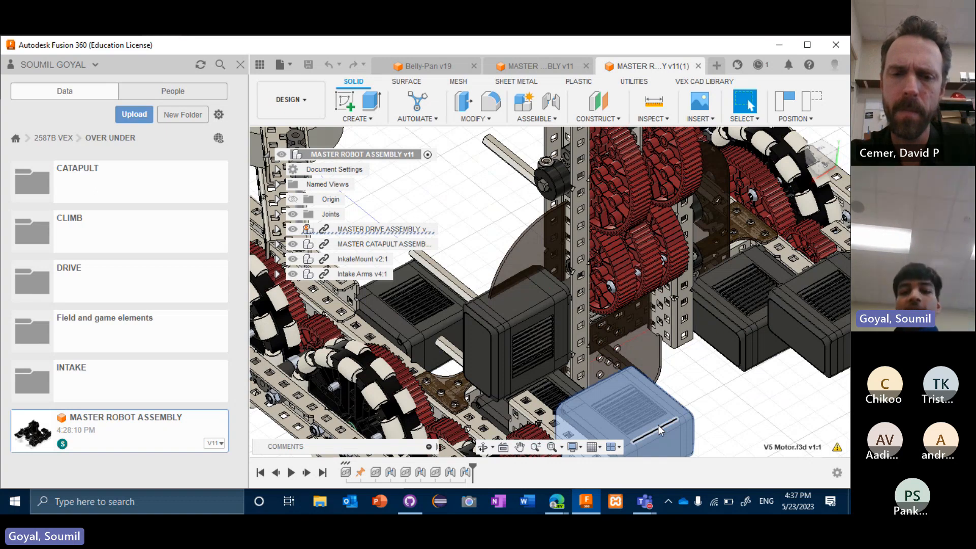
pyautogui.moveTo(660, 429); pyautogui.dragTo(595, 357)
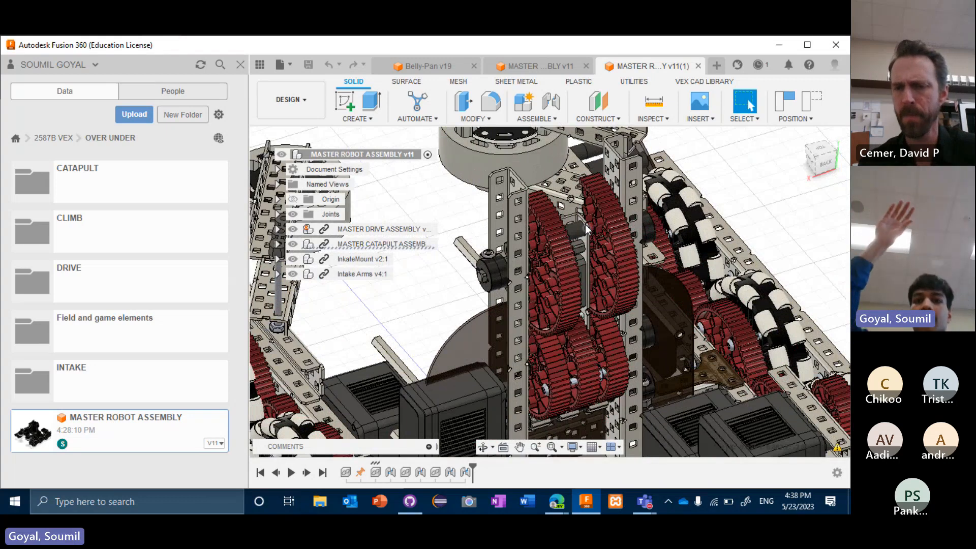
pyautogui.moveTo(813, 132)
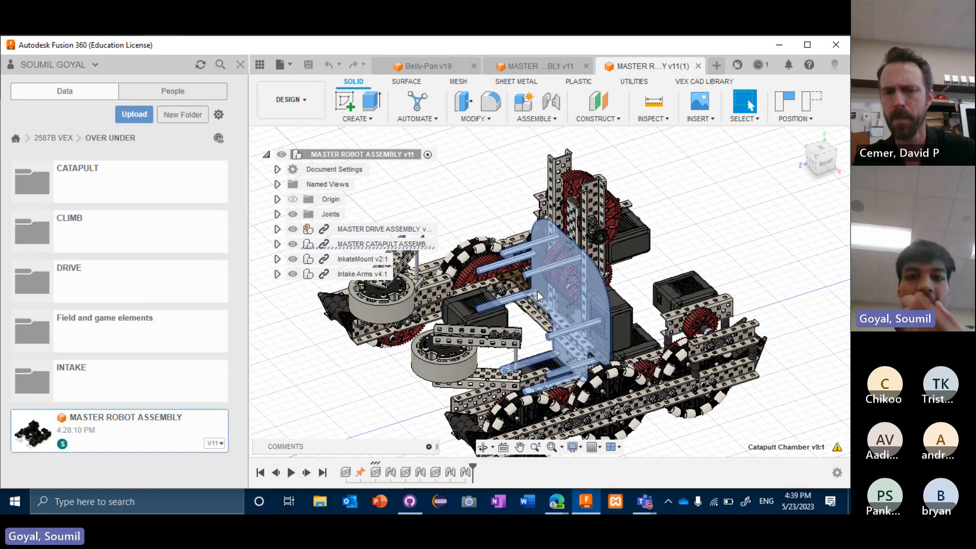
pyautogui.moveTo(578, 289)
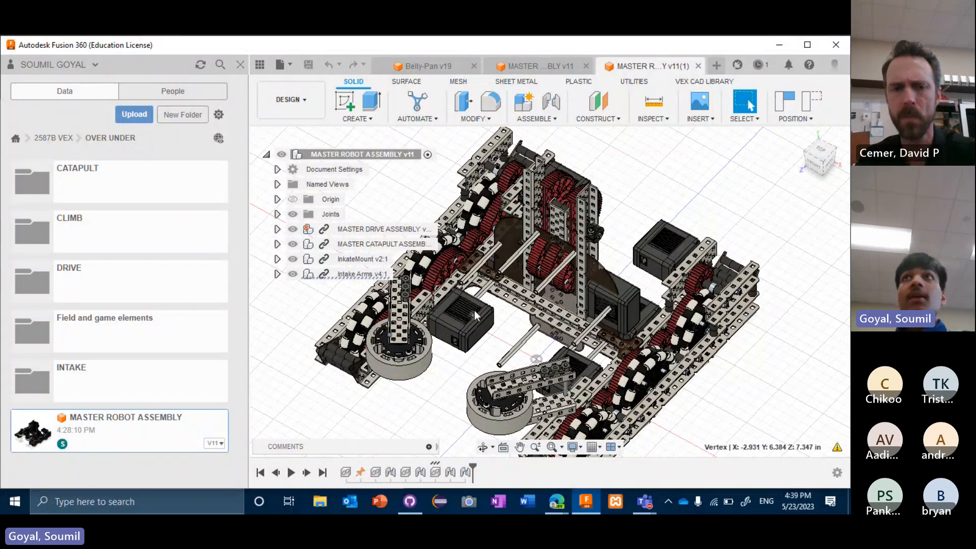
pyautogui.moveTo(459, 373)
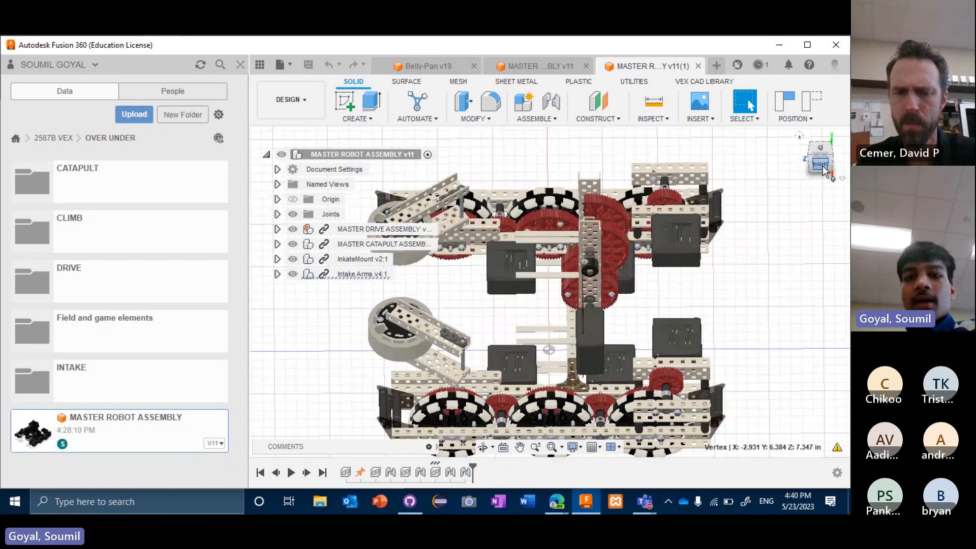
# - Show MASTER ROBOT ASSEMBLY v11 in the home isometric view with its catapult chamber
pyautogui.click(821, 163)
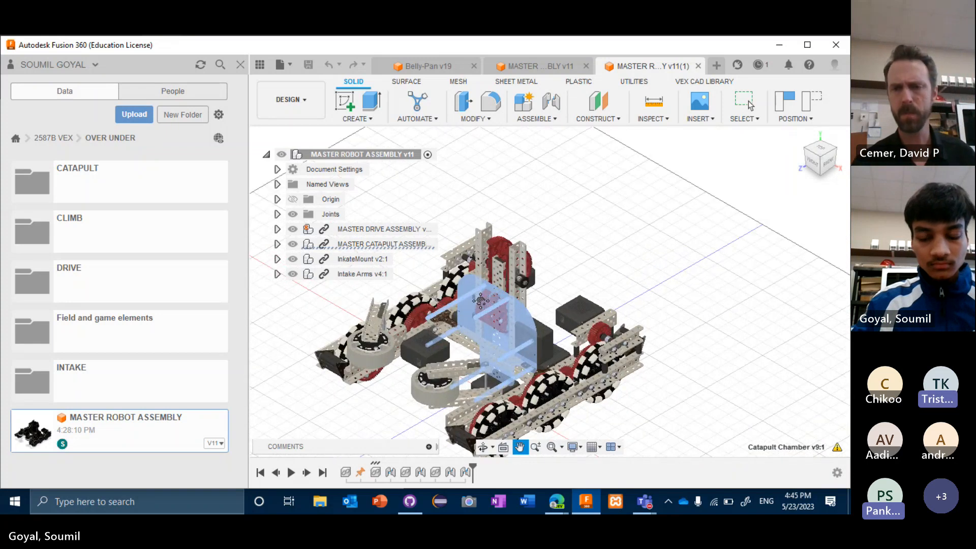
# - Zoom to the catapult gear tower and pick the red gear for a 0 deg rotation
pyautogui.moveTo(530, 311); pyautogui.dragTo(486, 324)
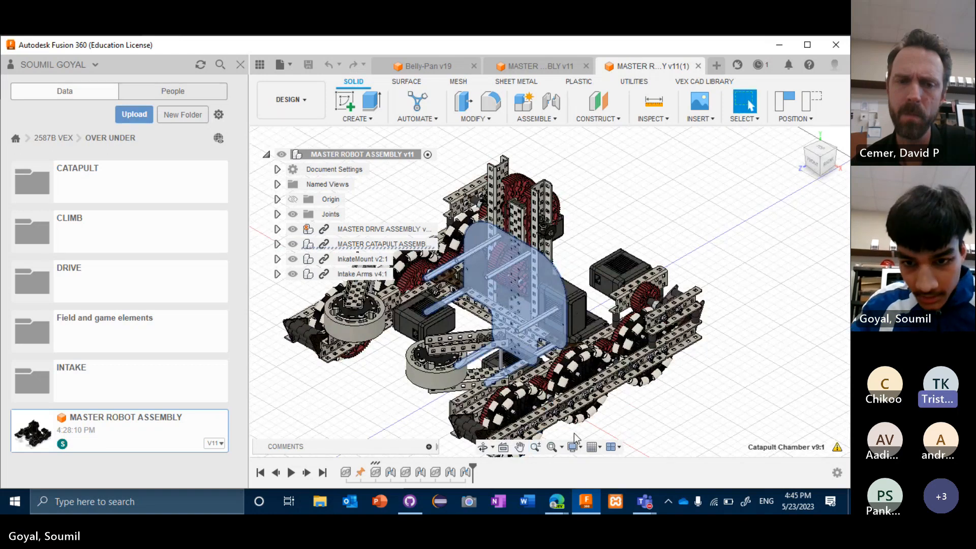
pyautogui.click(575, 447)
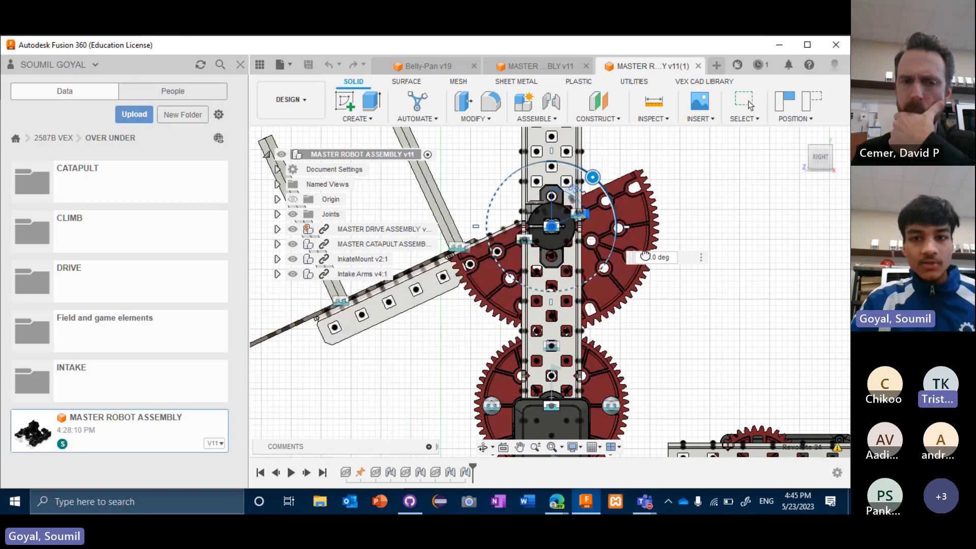
# - Swing the catapult arm downward around its red pivot gear
pyautogui.moveTo(592, 177); pyautogui.dragTo(613, 238)
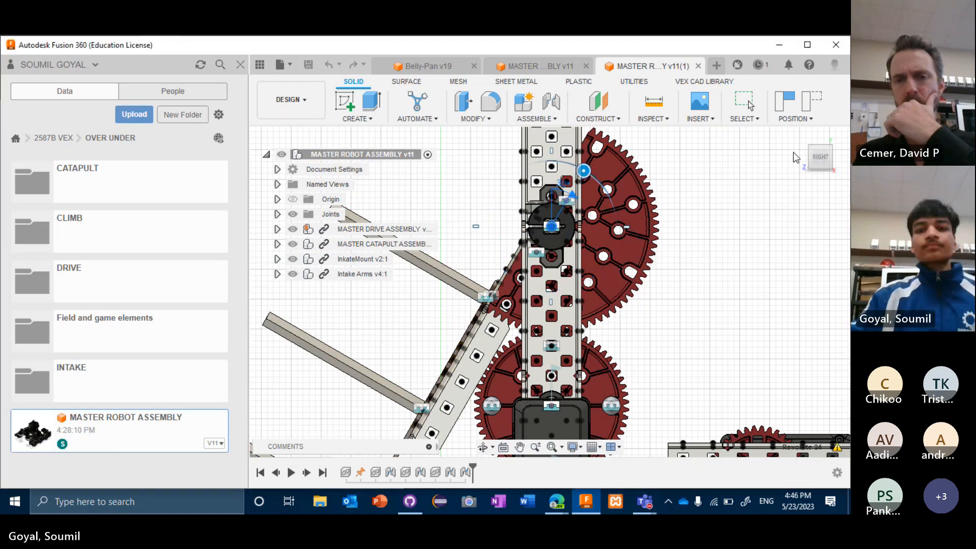
pyautogui.moveTo(699, 171)
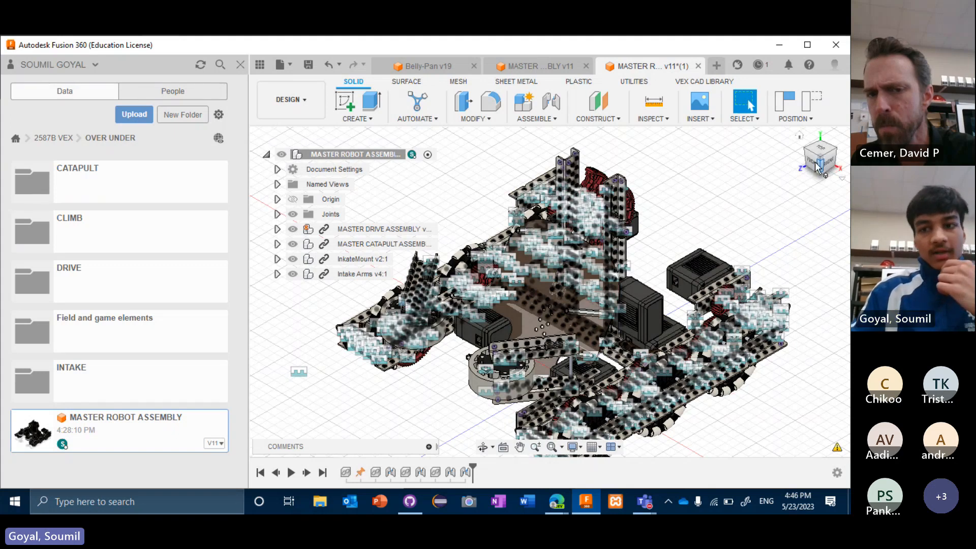
# - View the robot from the Right face and adjust the display settings
pyautogui.click(818, 162)
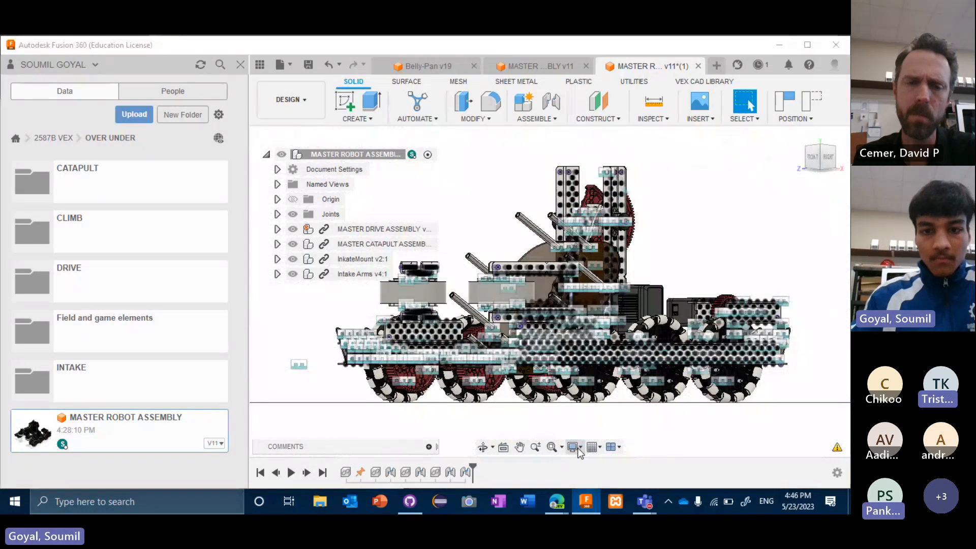
pyautogui.click(572, 446)
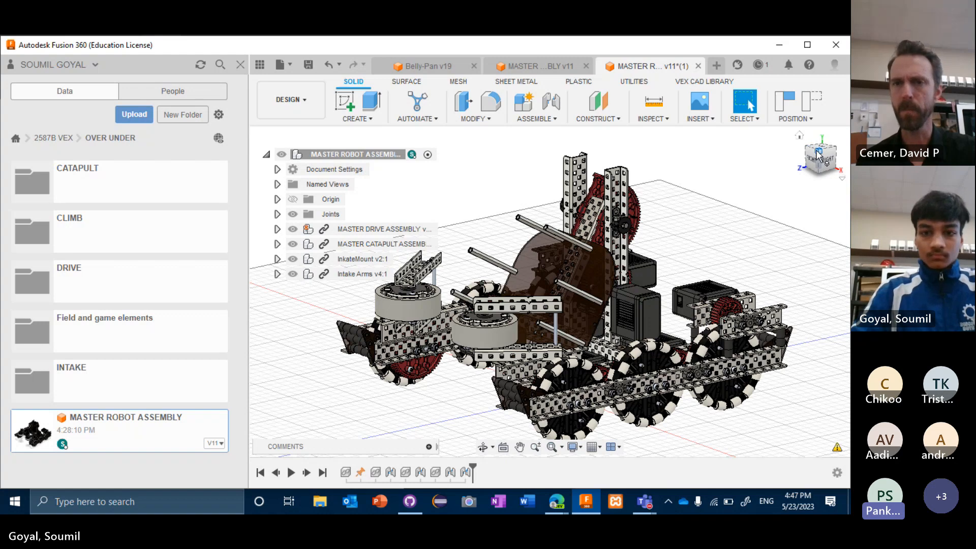
pyautogui.moveTo(825, 181)
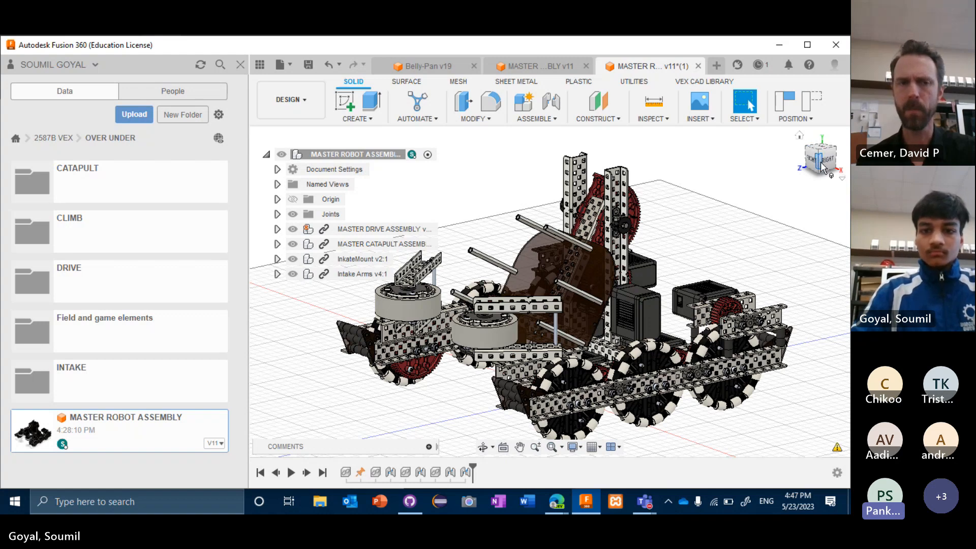
pyautogui.click(815, 157)
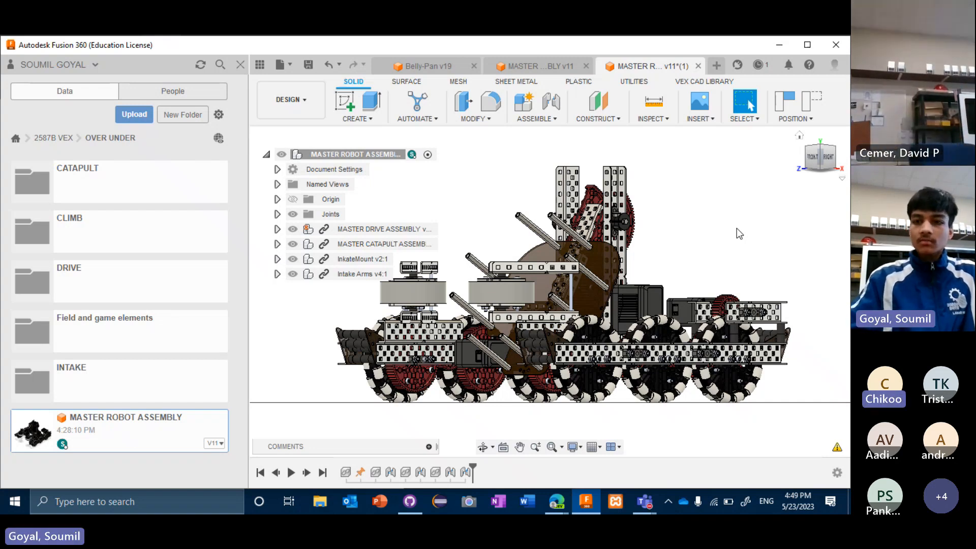
pyautogui.moveTo(733, 478)
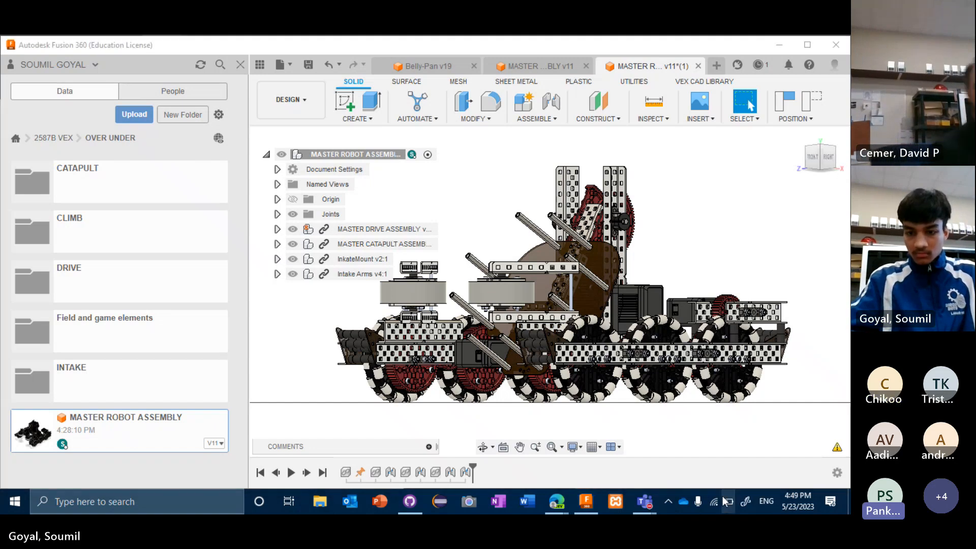
pyautogui.click(728, 502)
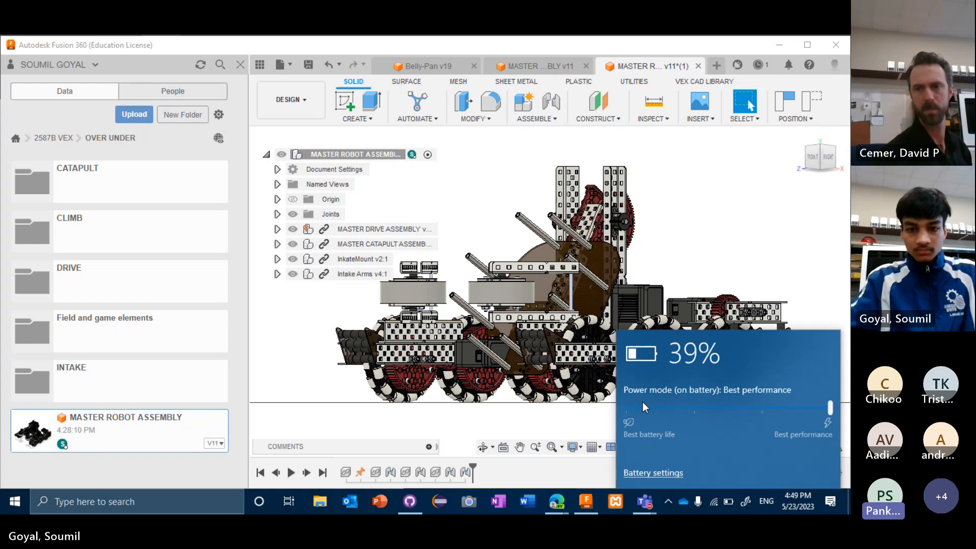
pyautogui.moveTo(633, 412)
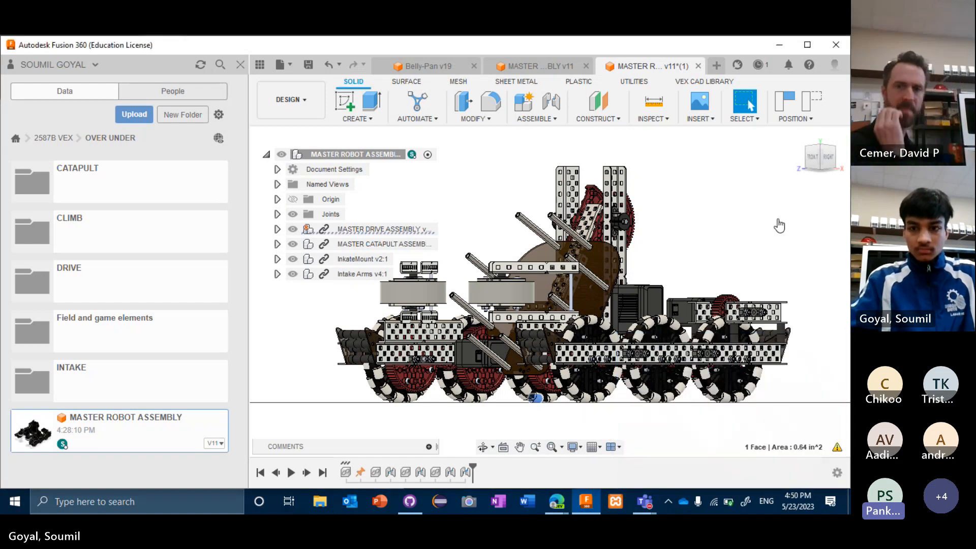
pyautogui.moveTo(719, 329)
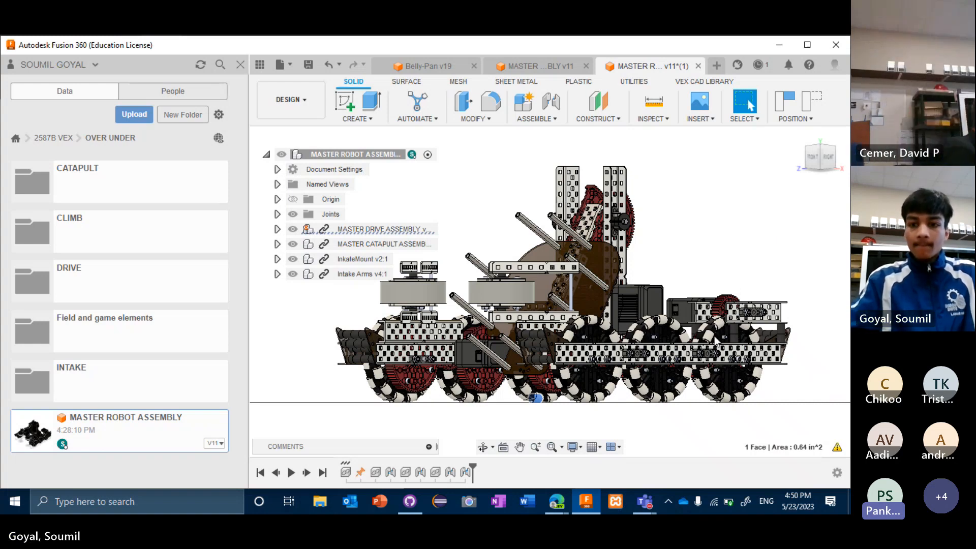
pyautogui.moveTo(695, 408)
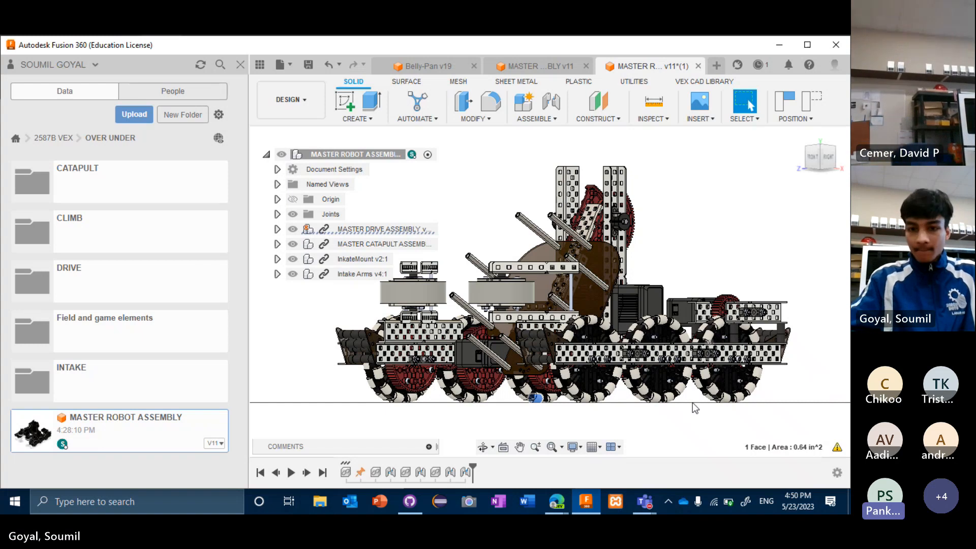
pyautogui.moveTo(728, 502)
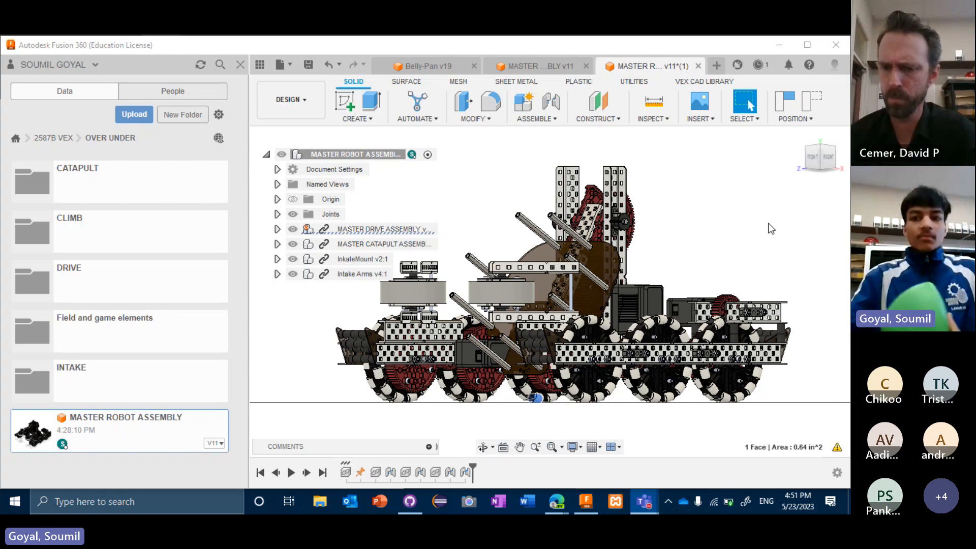
pyautogui.moveTo(767, 218)
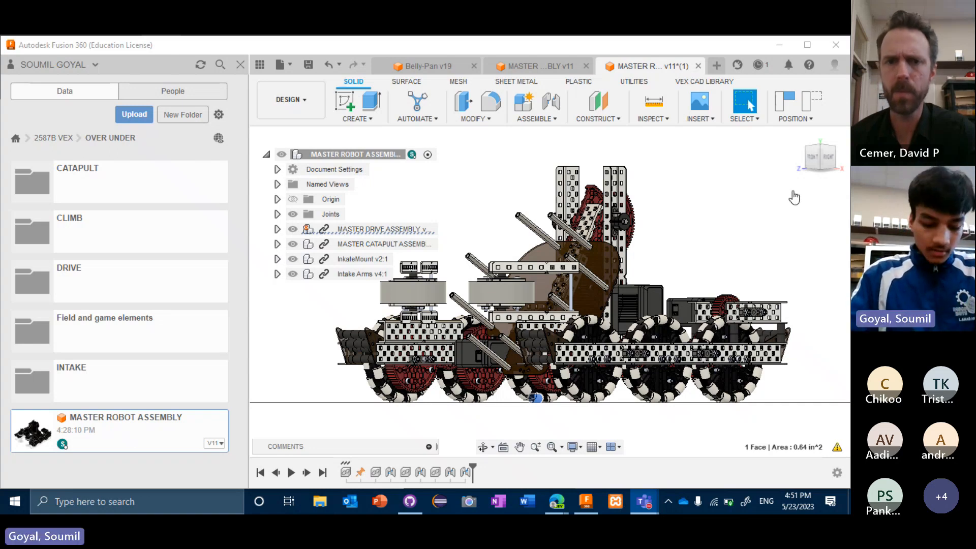
pyautogui.moveTo(807, 226)
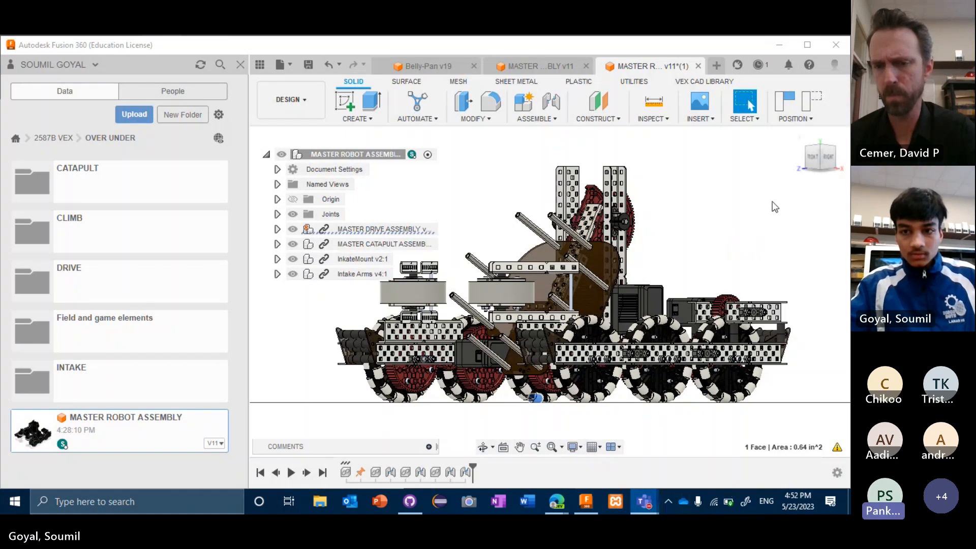
pyautogui.moveTo(786, 221)
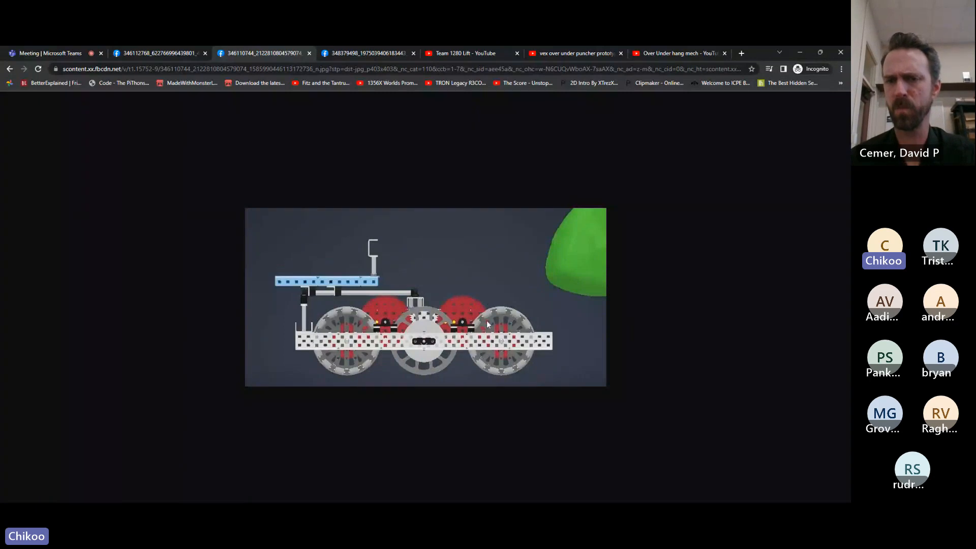
pyautogui.moveTo(458, 312)
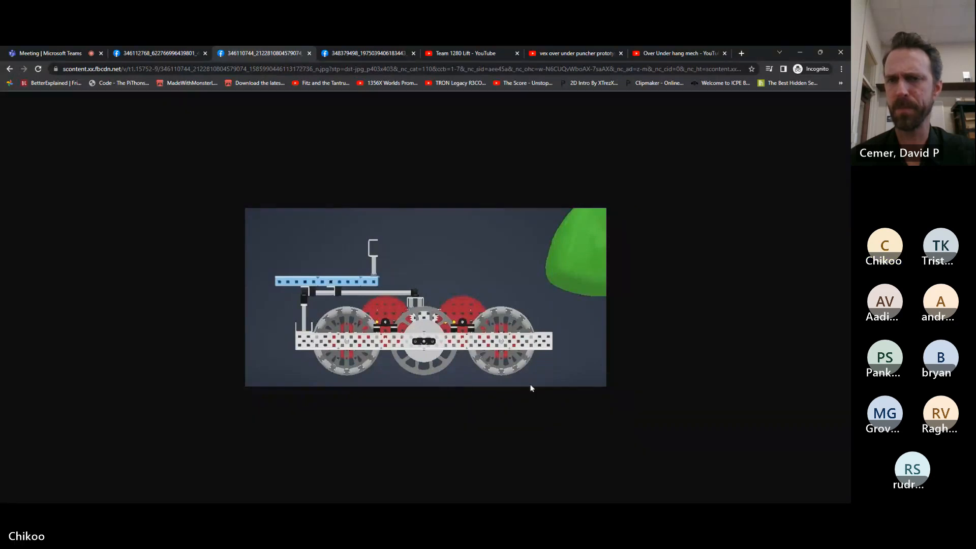
# - Browse the drivetrain reference images and Team 1280 Lift video, then return to the meeting
pyautogui.click(157, 53)
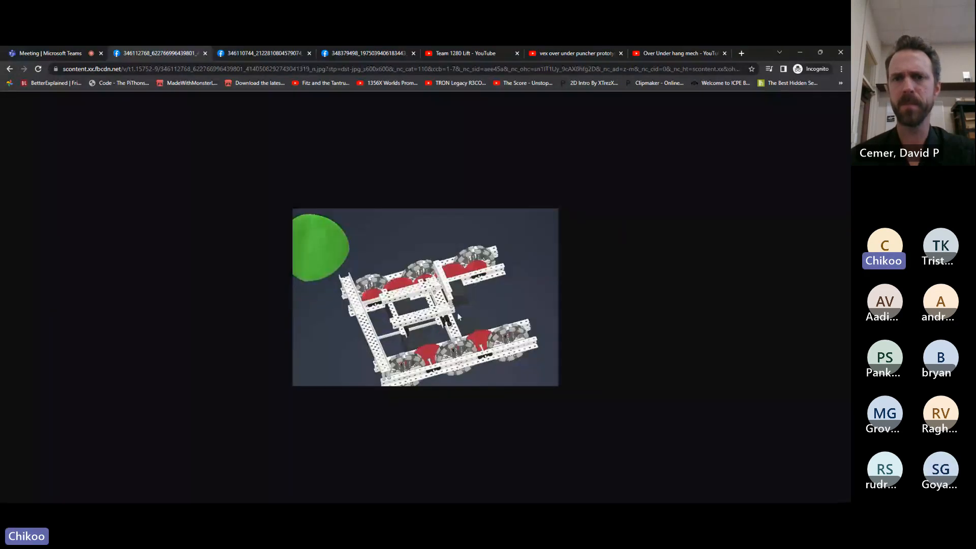
pyautogui.moveTo(440, 333)
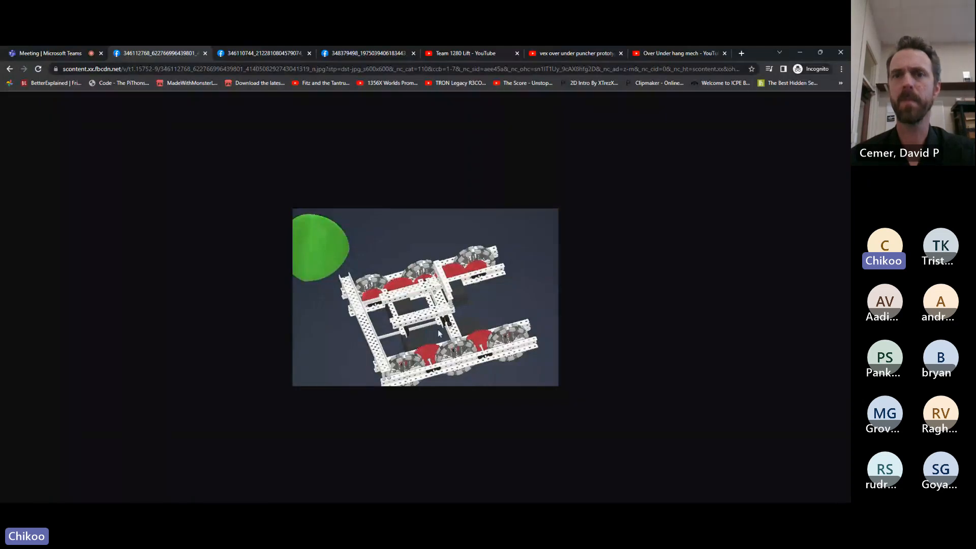
pyautogui.moveTo(474, 288)
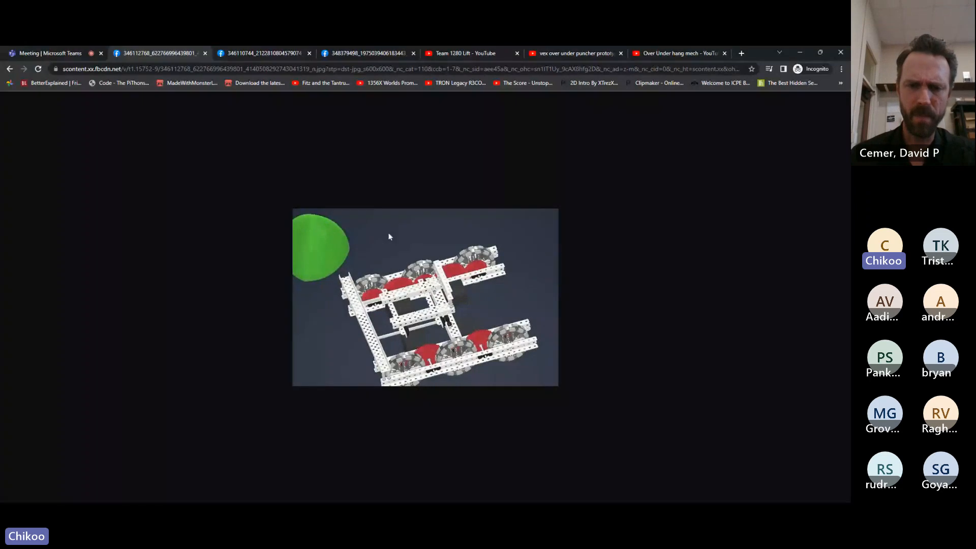
pyautogui.click(366, 53)
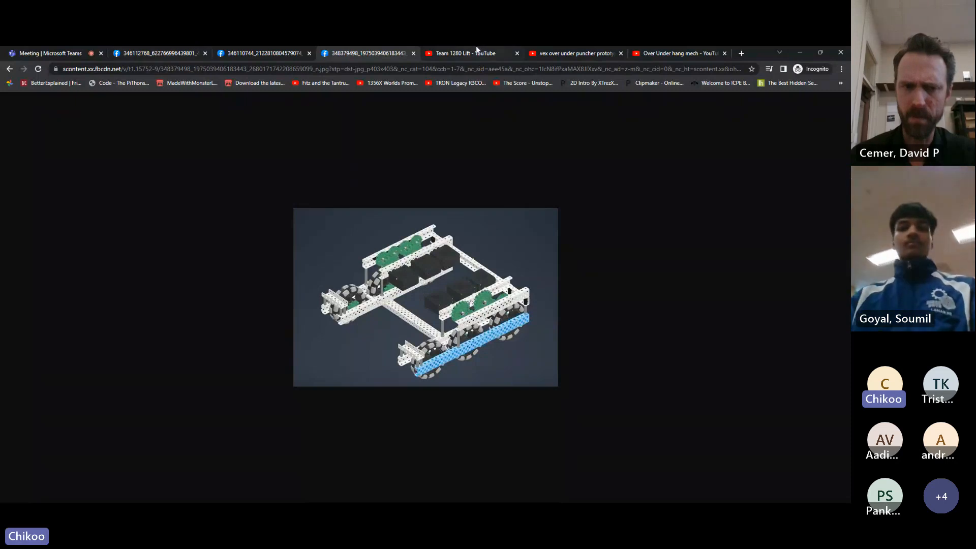
pyautogui.click(467, 52)
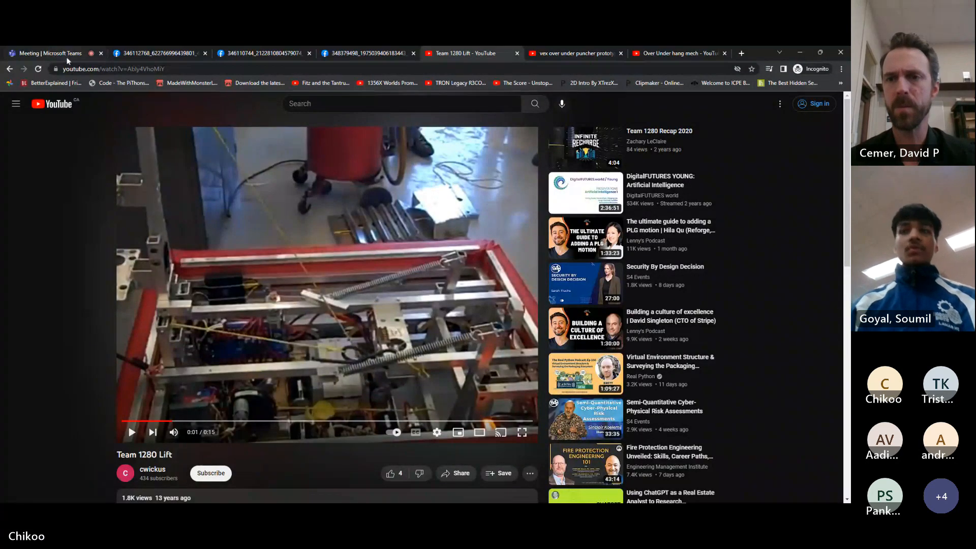
pyautogui.click(50, 52)
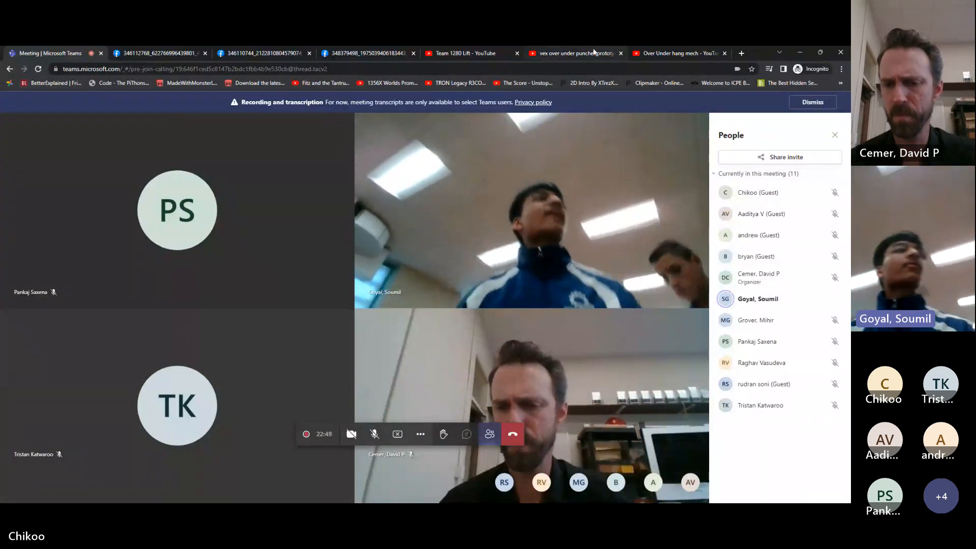
# - Unmute the microphone and switch to the 'vex over under puncher prototype' video tab
pyautogui.click(573, 53)
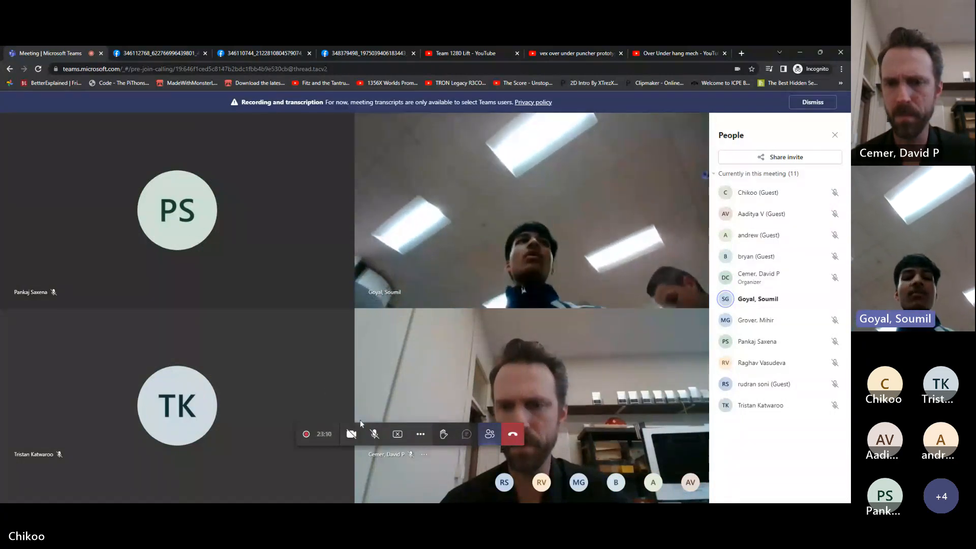
pyautogui.moveTo(374, 434)
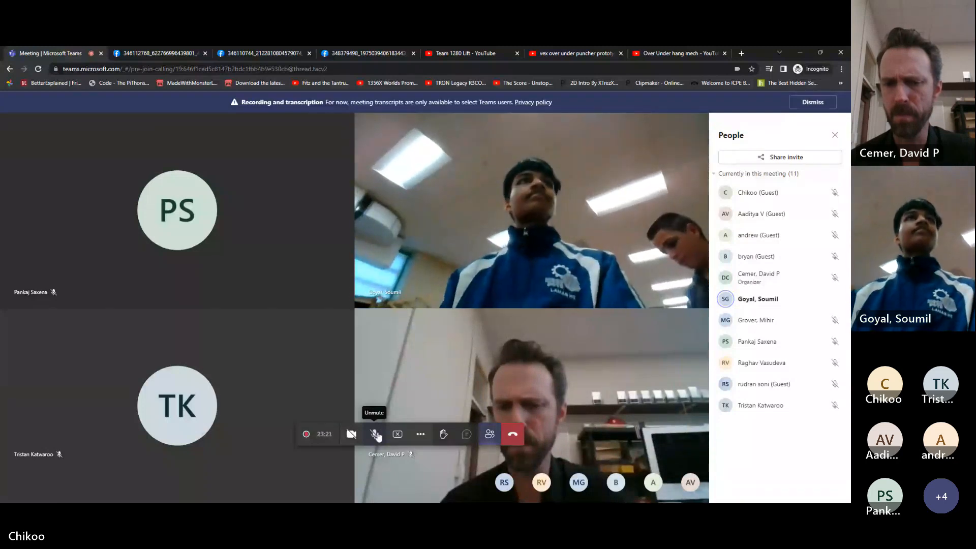
pyautogui.click(677, 53)
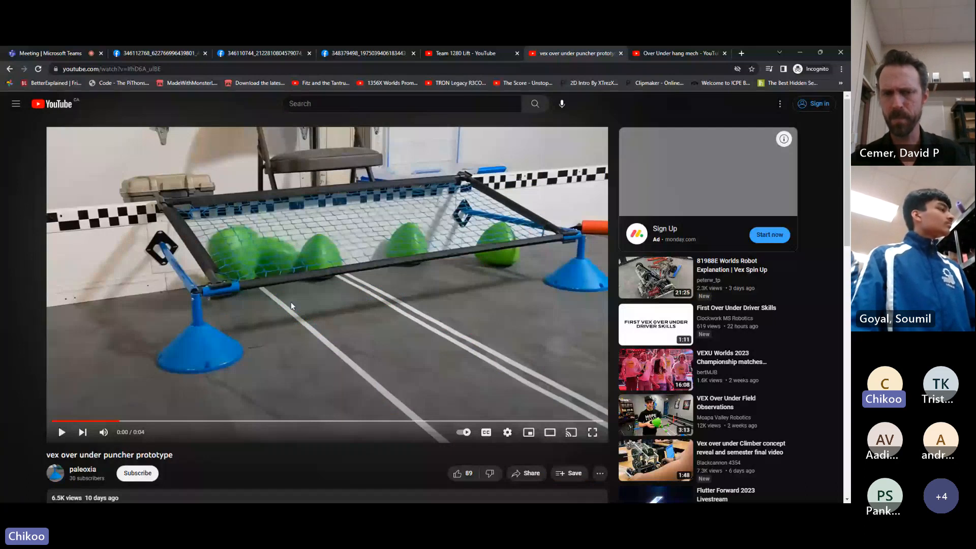
# - Play the vex over under puncher prototype video and replay it from near the start
pyautogui.click(62, 433)
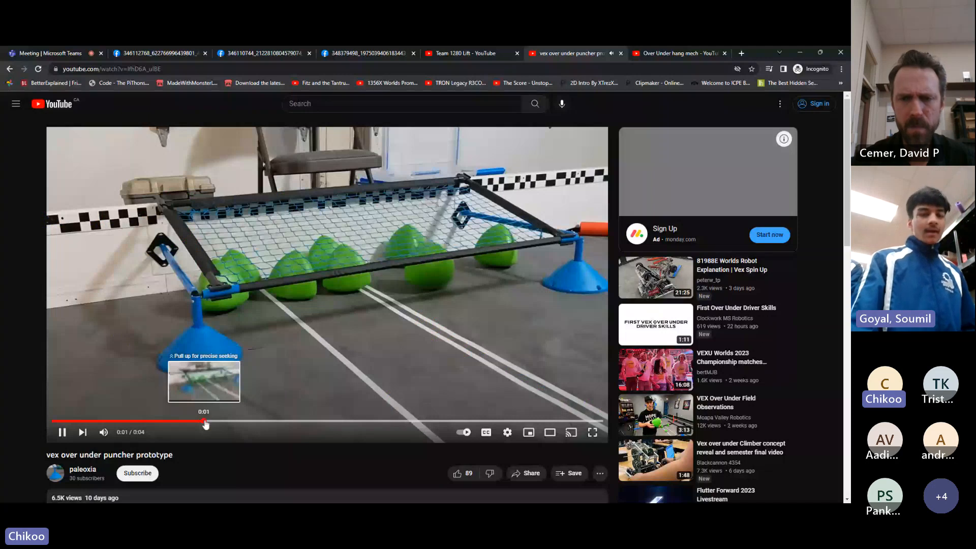
pyautogui.click(50, 53)
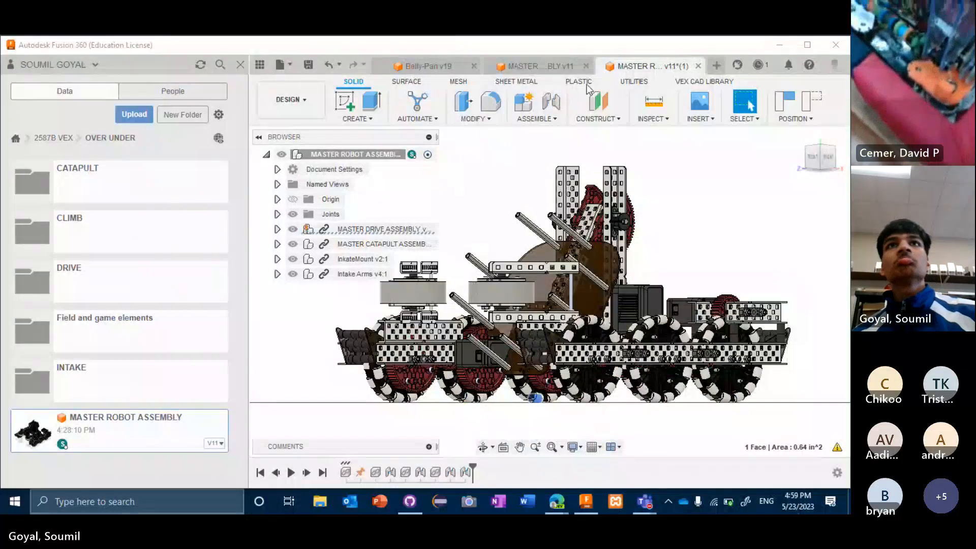
pyautogui.moveTo(653, 102)
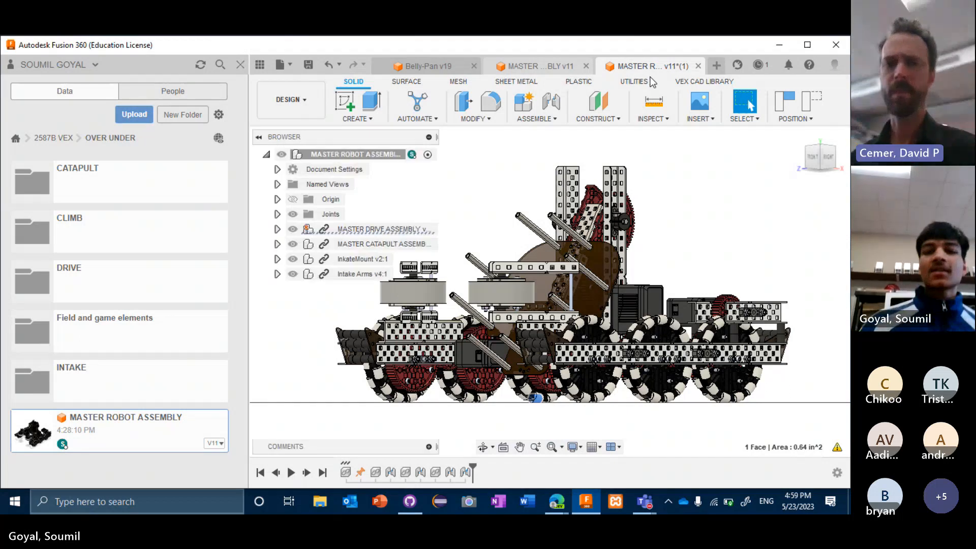
# - Switch to the other MASTER ROBOT ASSEMBLY v11 tab showing the base frame and four wheel pods
pyautogui.click(538, 66)
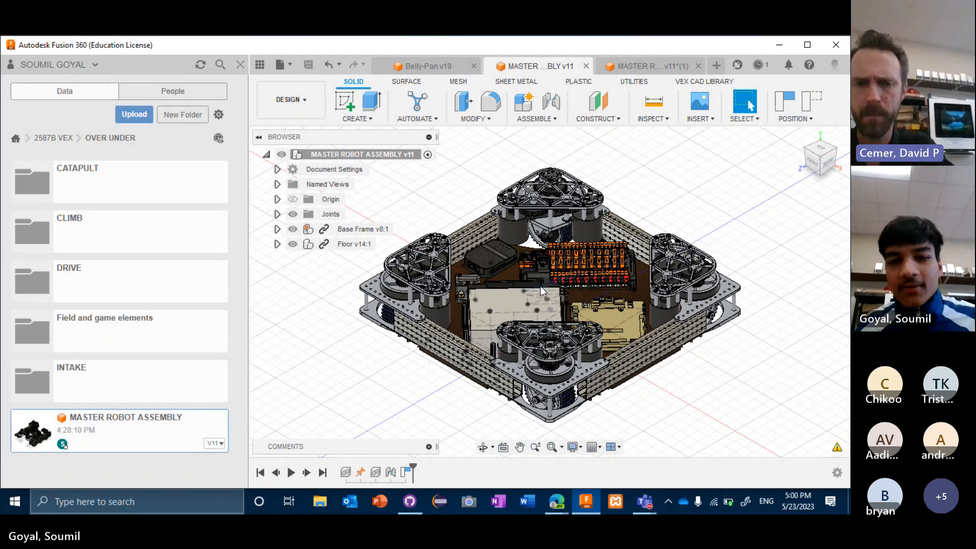
pyautogui.moveTo(548, 290)
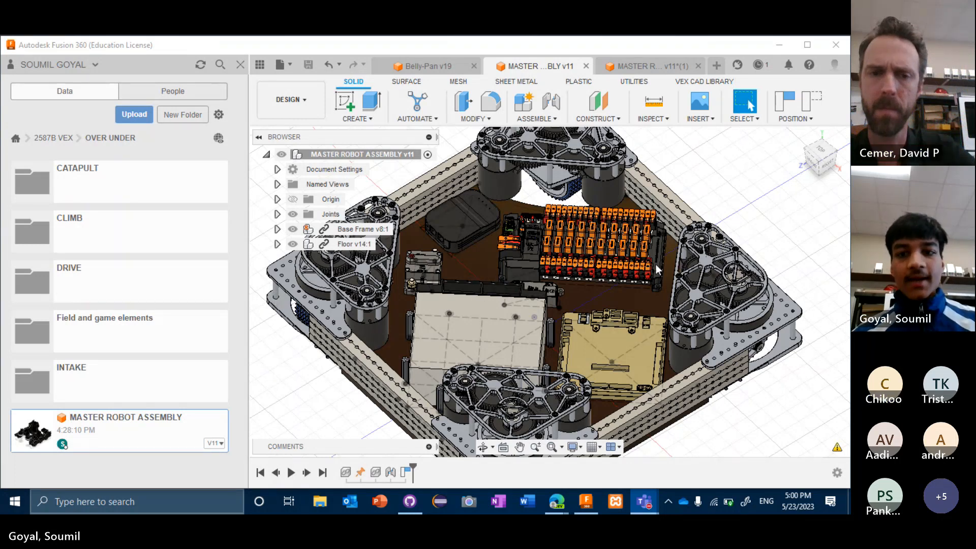
pyautogui.moveTo(742, 242)
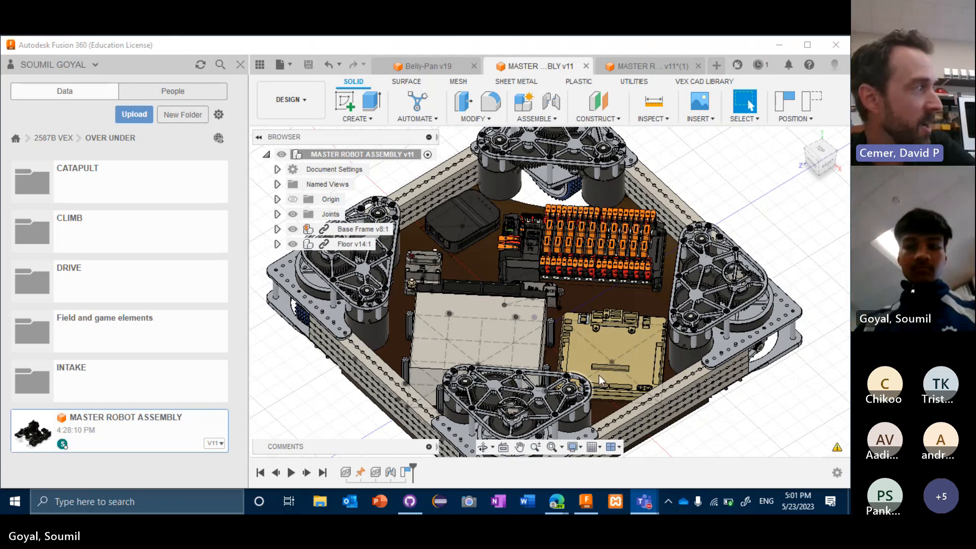
pyautogui.moveTo(838, 264)
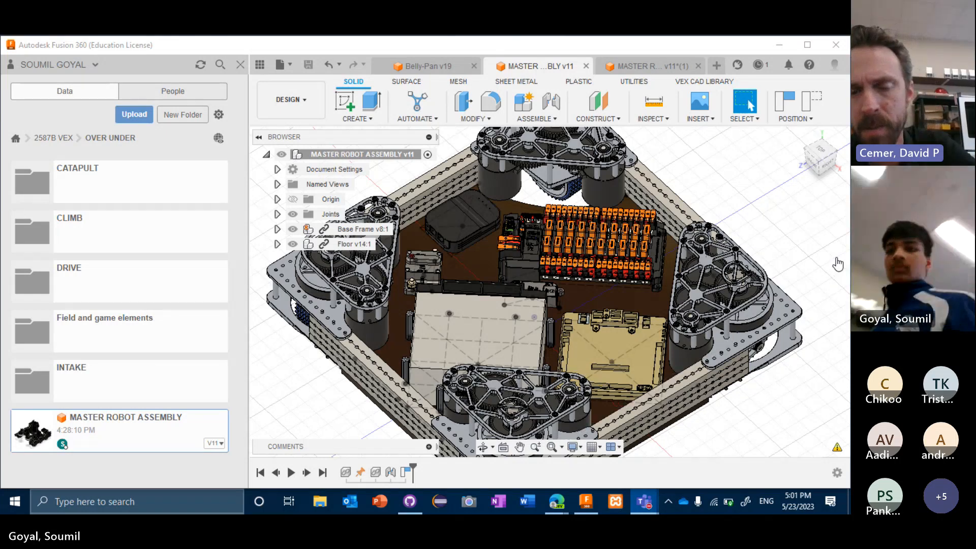